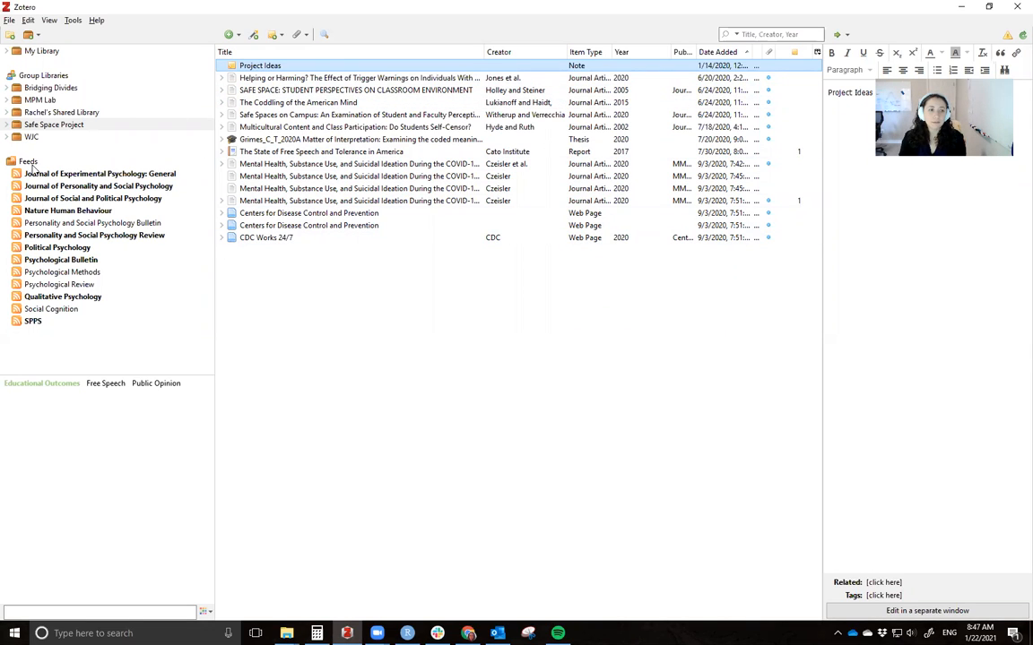
mouse_move(159, 199)
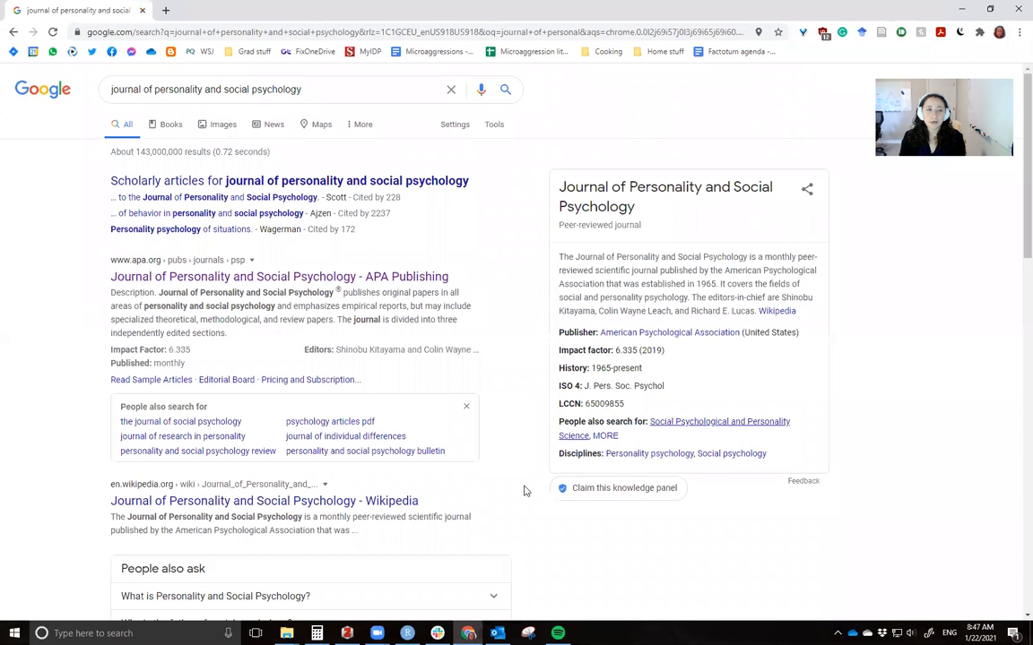
mouse_move(624, 488)
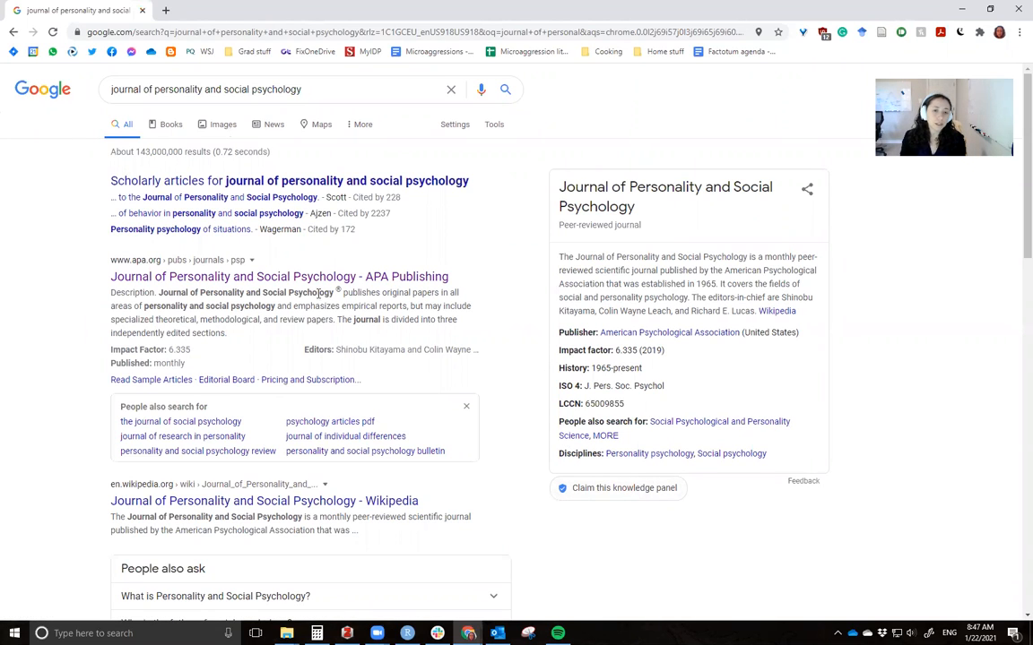
mouse_move(282, 304)
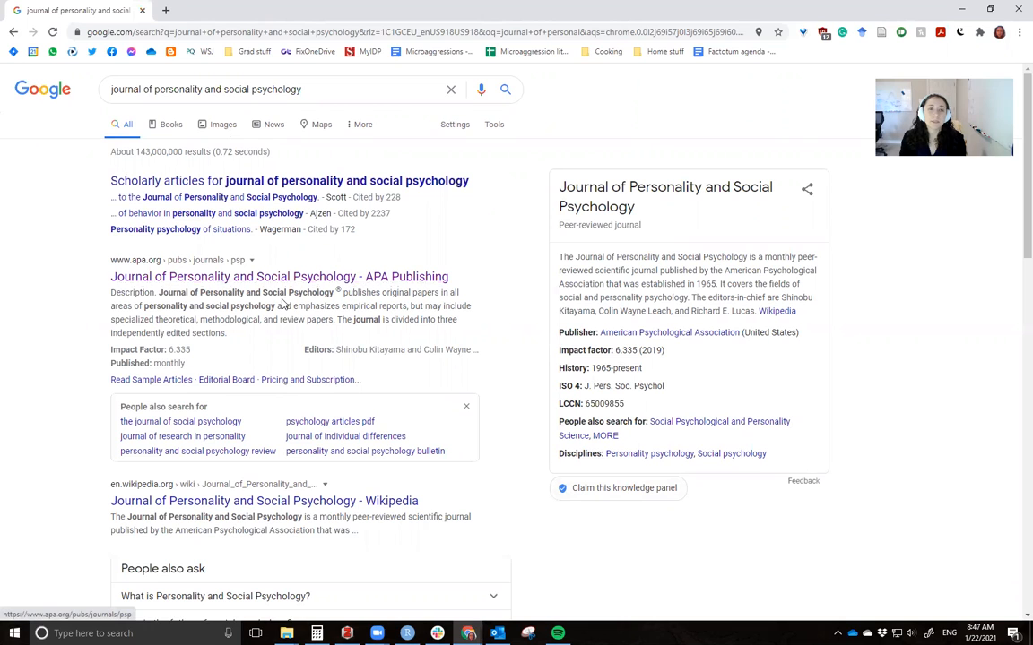
Step: Open the APA Publishing page for the journal and scroll to its RSS feed subscription link
left_click(279, 276)
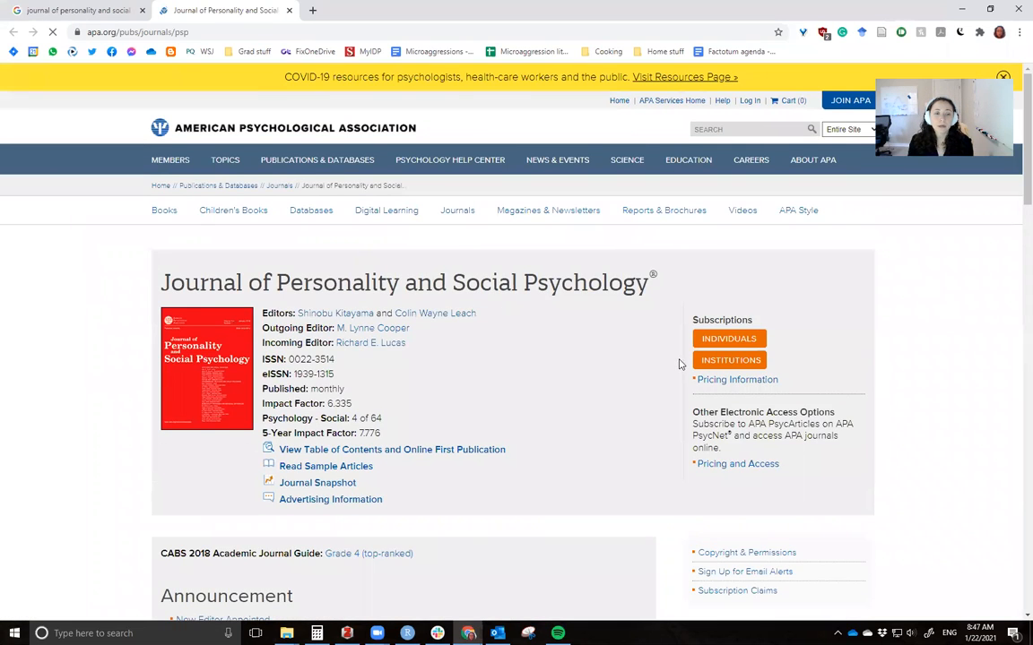
scroll("down", 3)
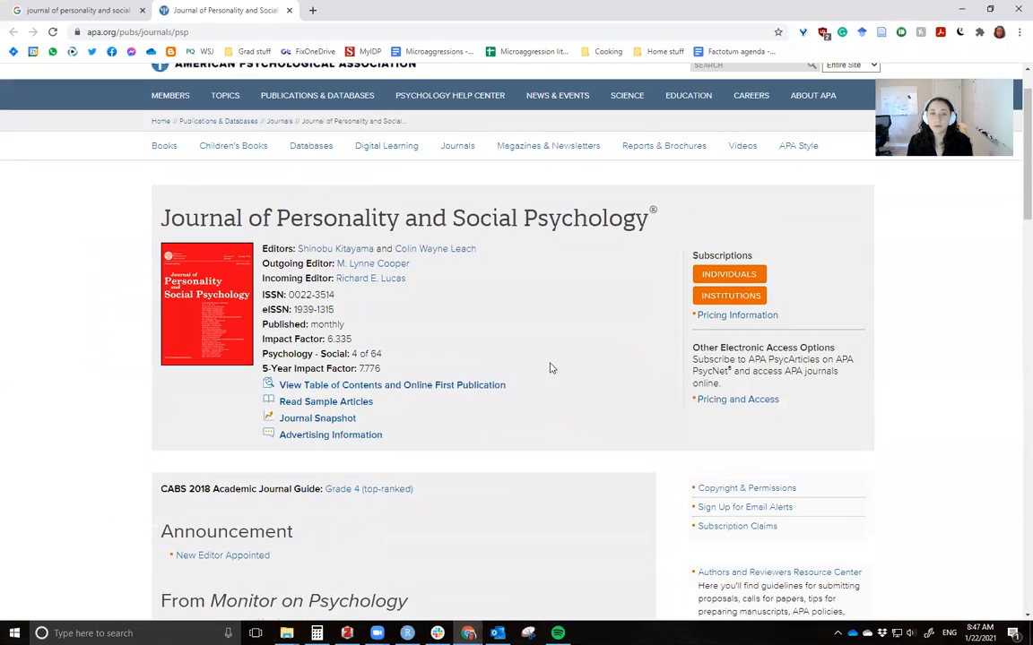
scroll("down", 3)
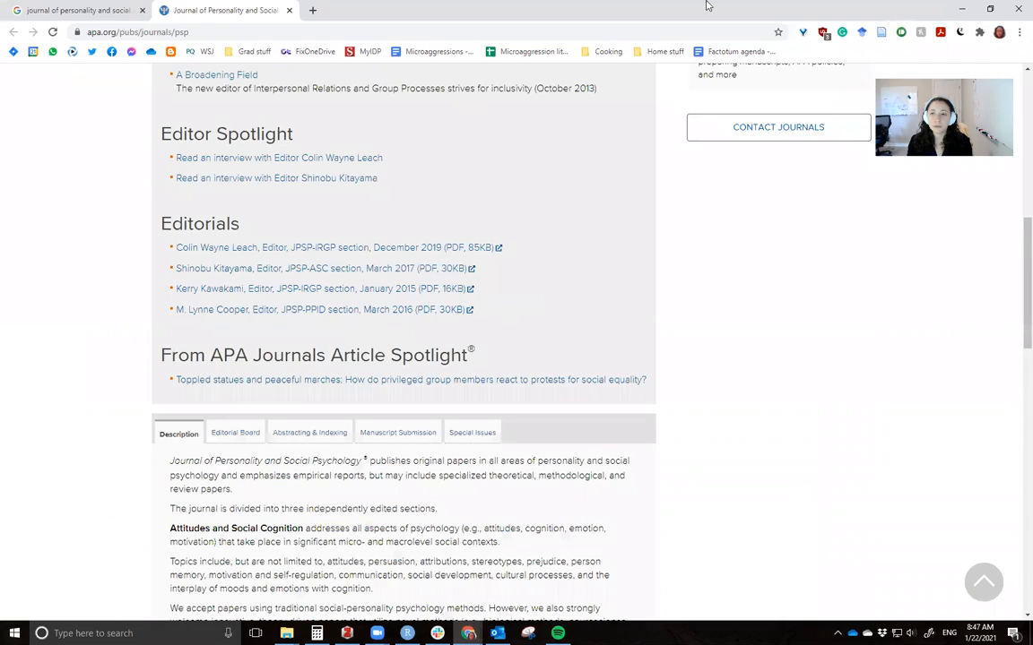
scroll("down", 3)
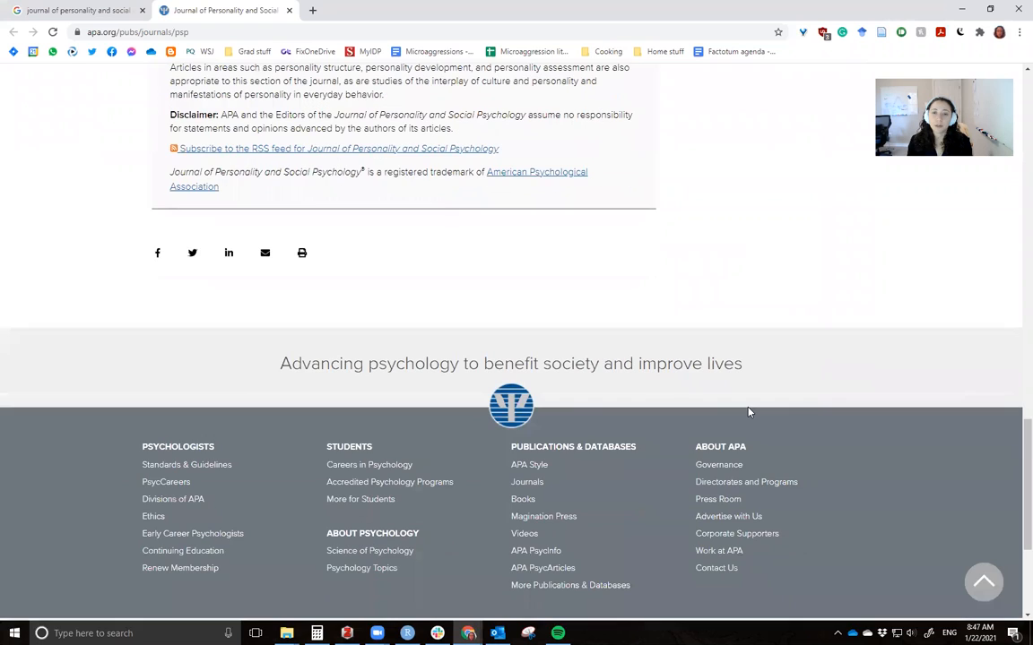
scroll("up", 3)
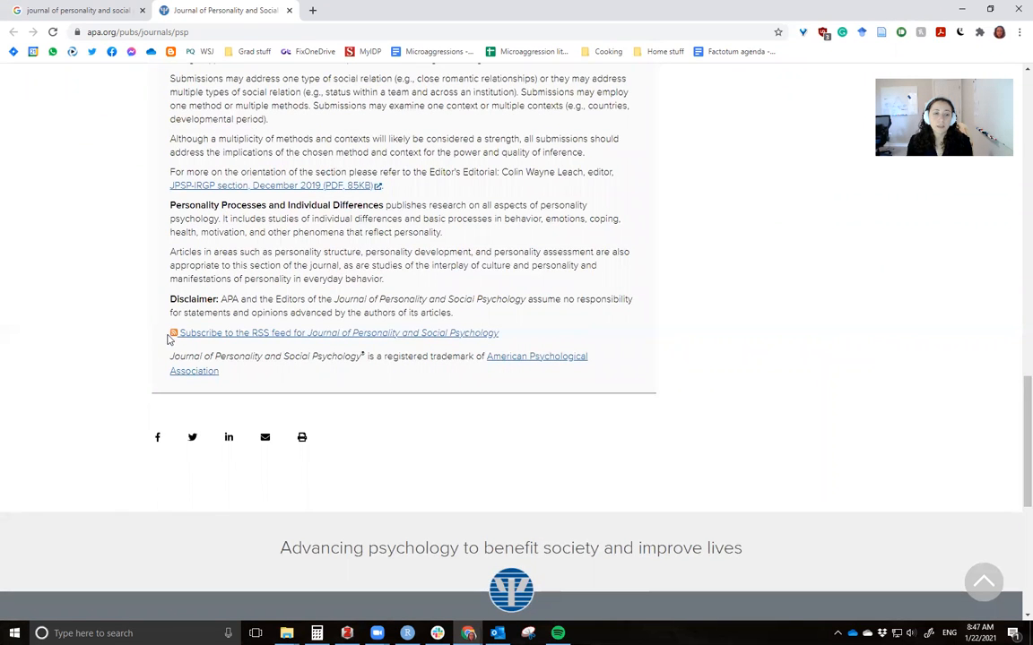
mouse_move(323, 344)
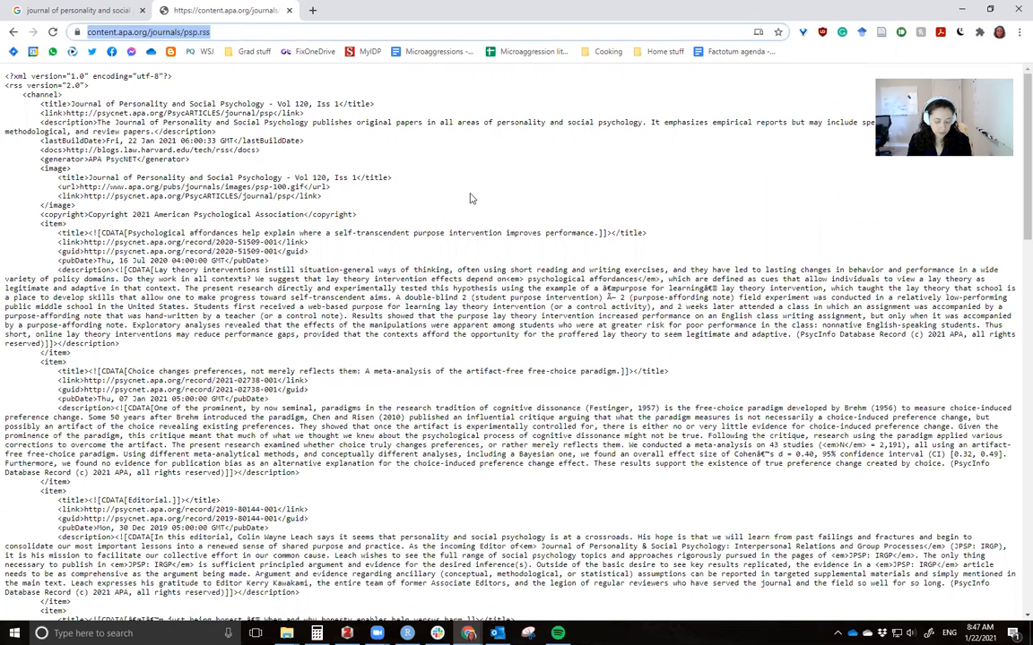
Step: Copy the journal's RSS feed address and switch back to the other application
key("alt+tab")
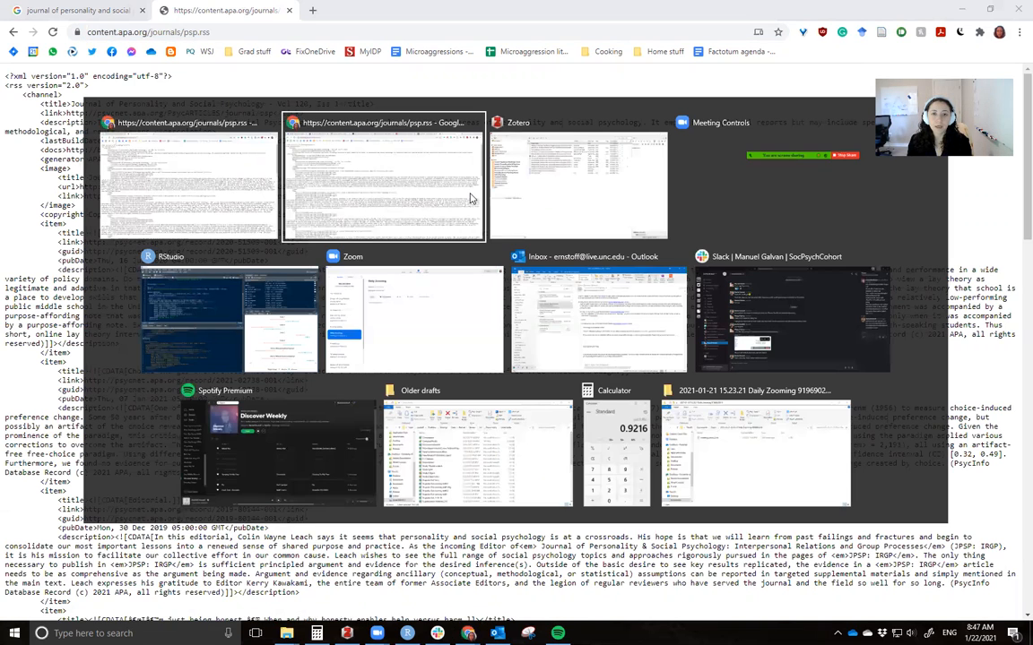
Step: Start a New Feed From URL in Zotero using the pasted journal RSS address
left_click(580, 175)
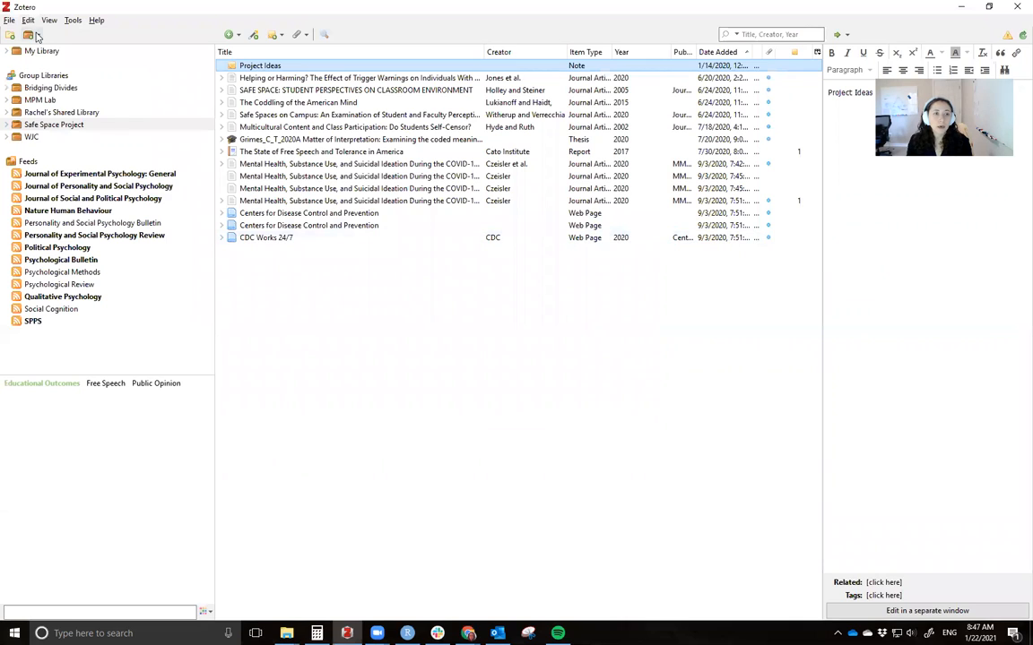
left_click(38, 34)
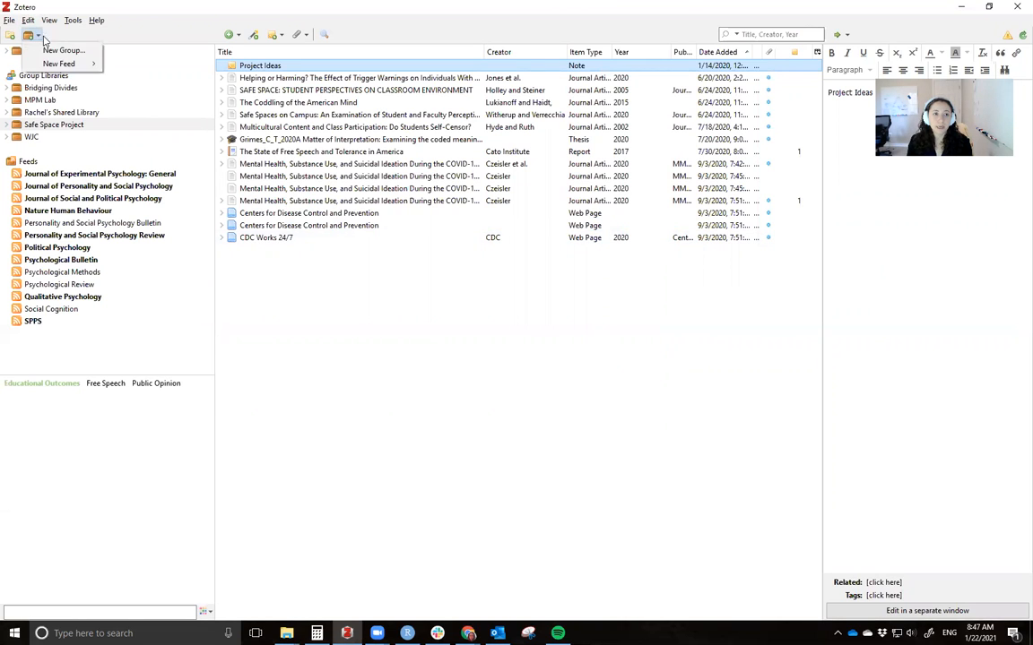
mouse_move(59, 63)
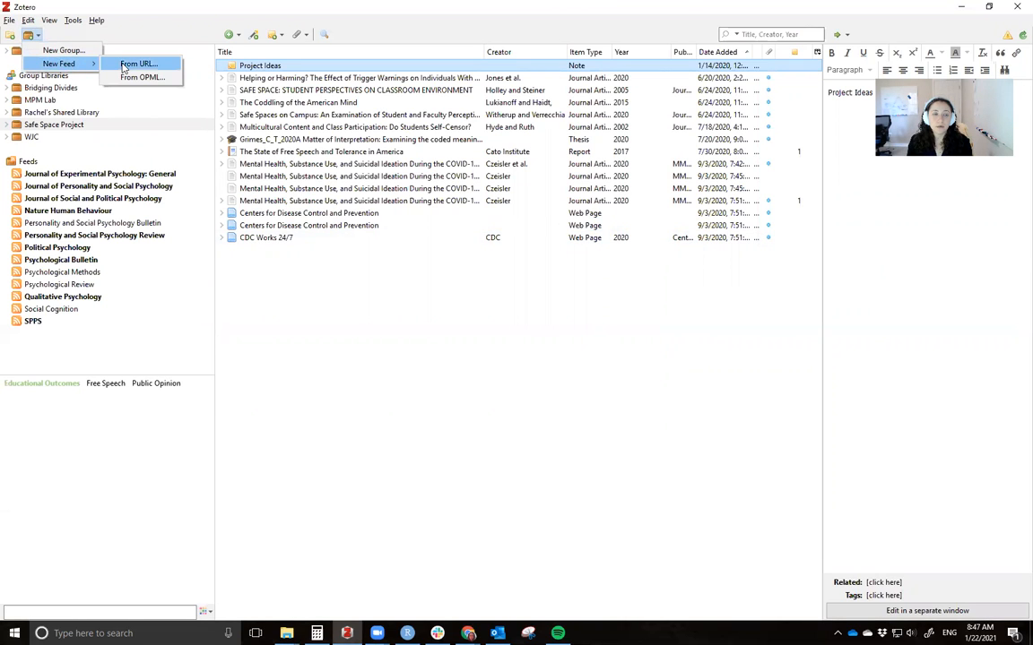
left_click(139, 63)
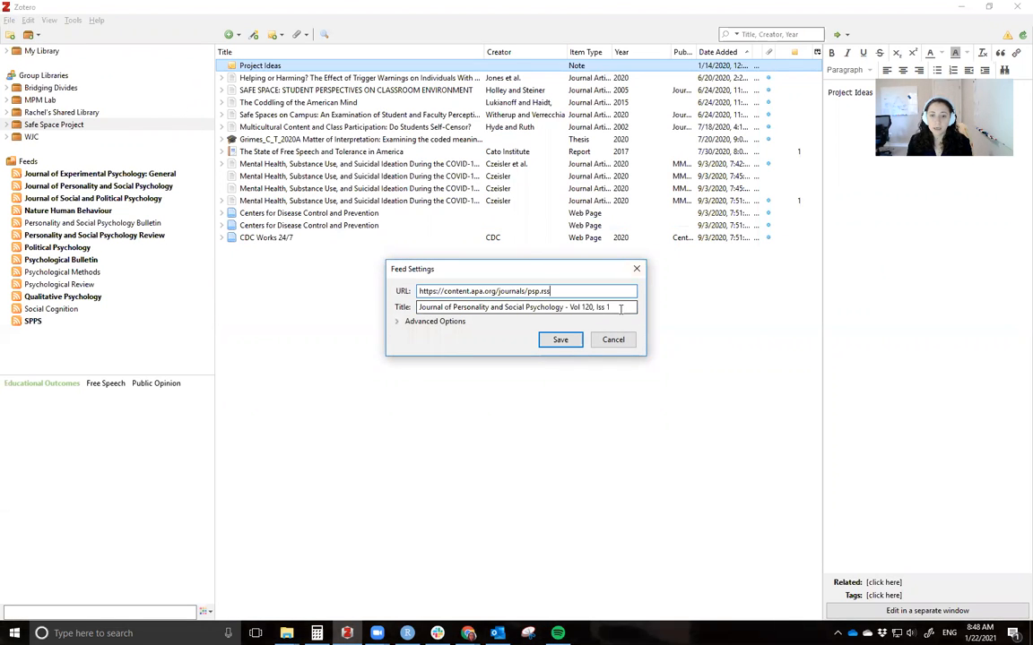
Step: Edit the feed title to read 'Journal of Personality and Social Psychology', dropping ' - Vol 120, Iss 1'
double_click(587, 307)
type("60")
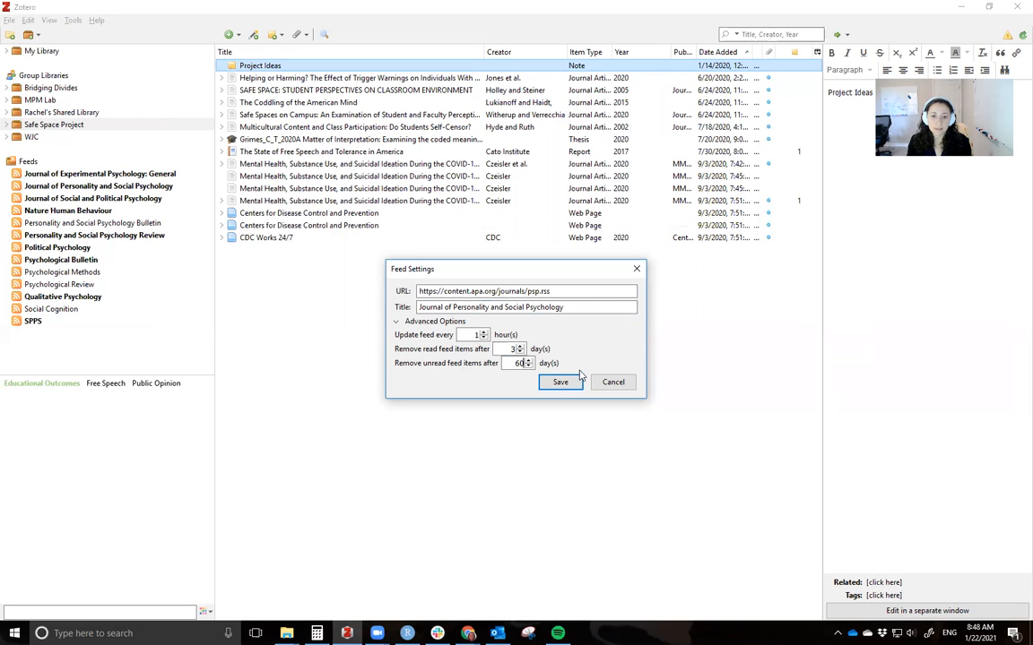
mouse_move(458, 400)
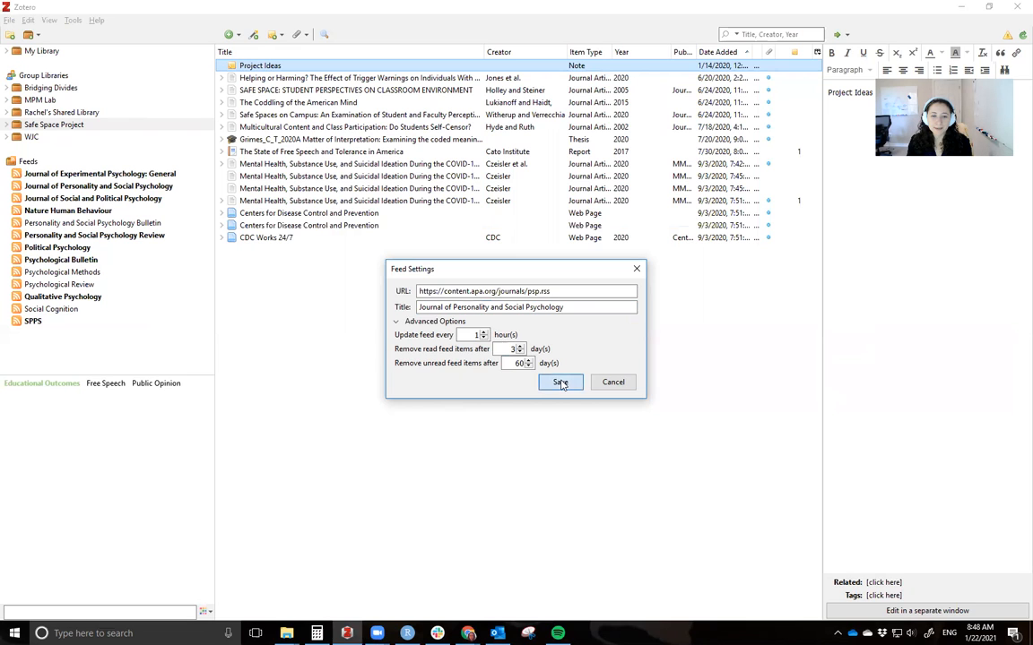
Step: Save the new feed, then unsubscribe from the duplicate Journal of Personality and Social Psychology feed
left_click(560, 383)
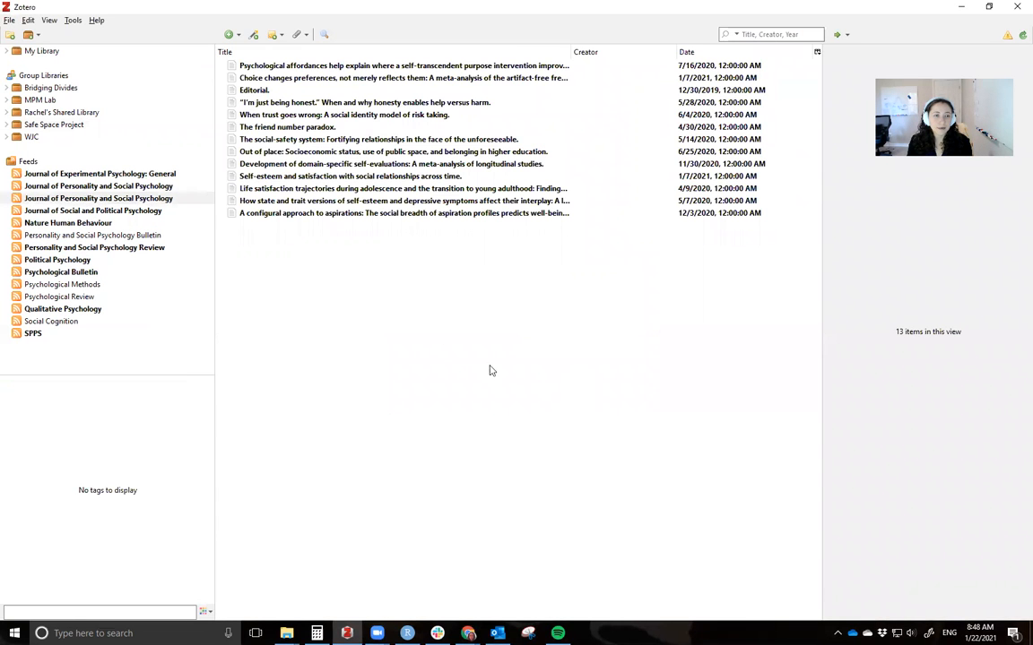
left_click(99, 198)
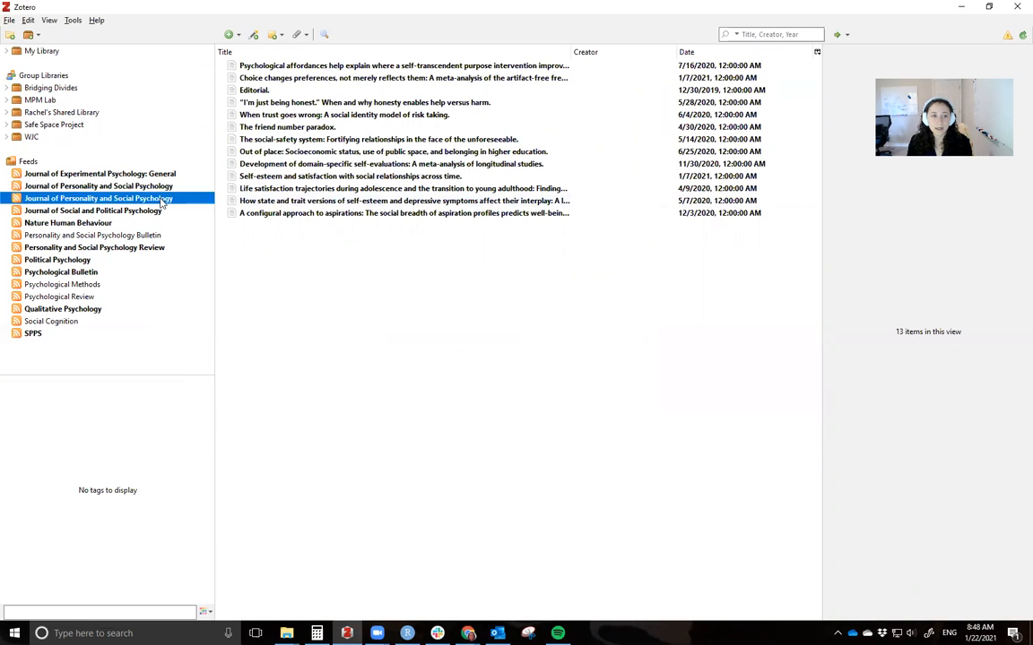
left_click(98, 186)
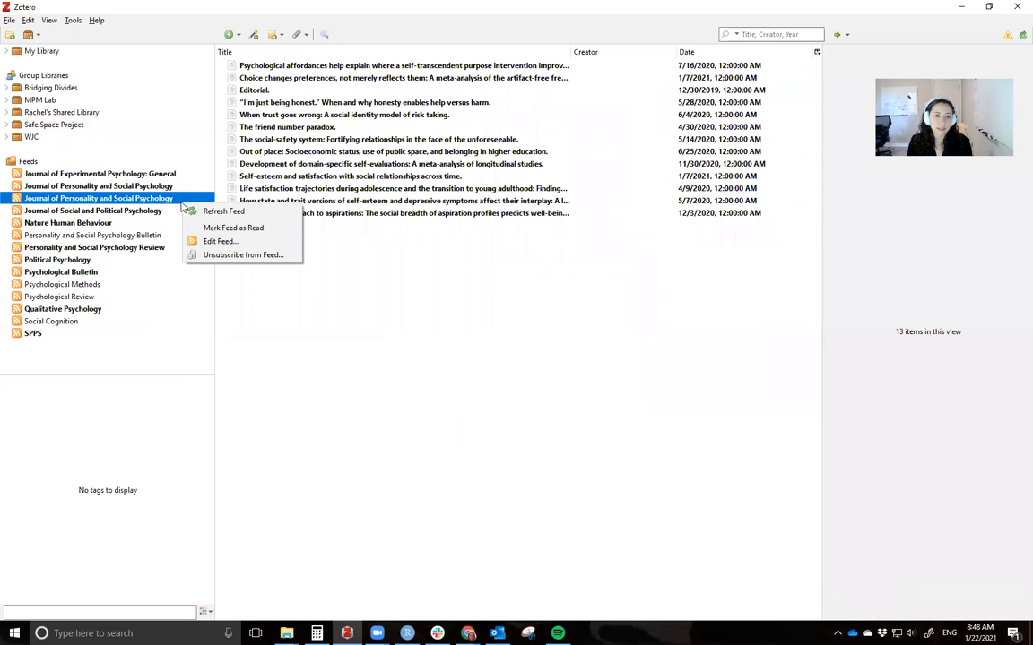
mouse_move(243, 255)
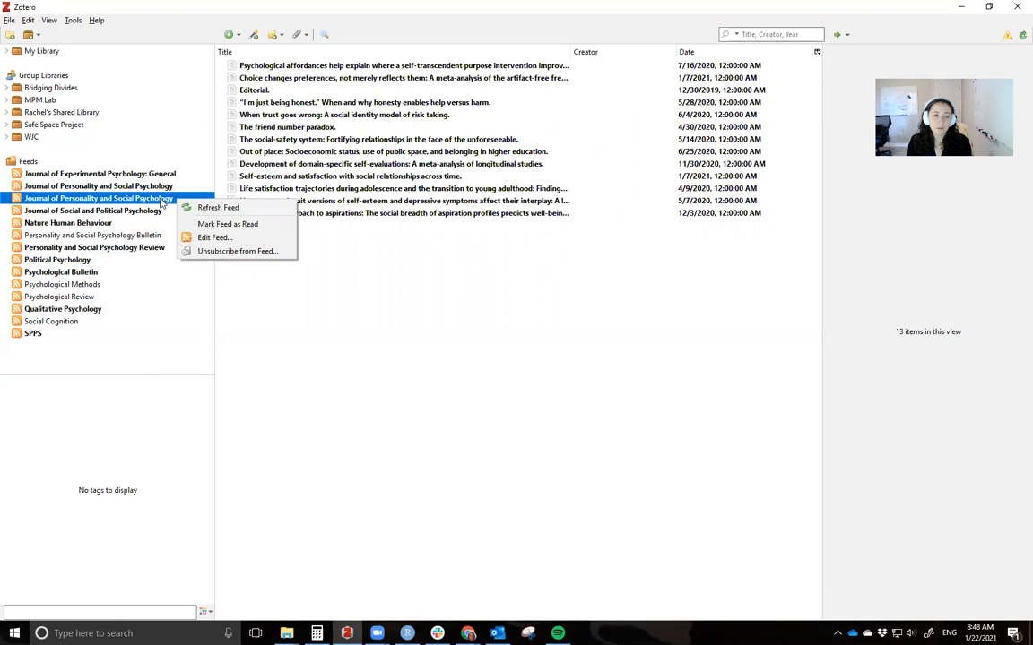
left_click(238, 251)
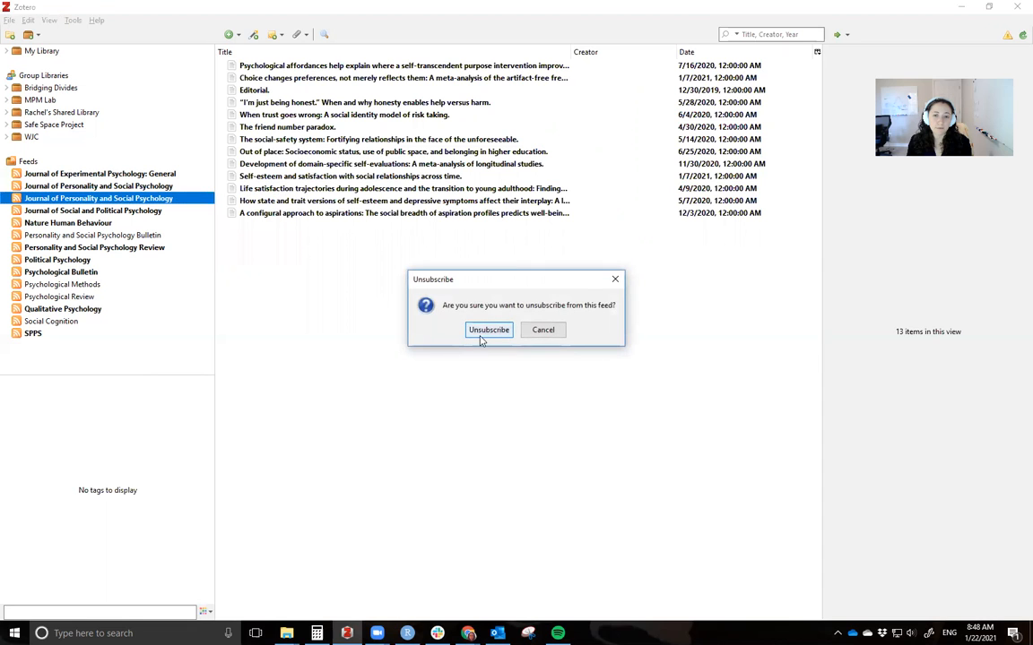
left_click(489, 330)
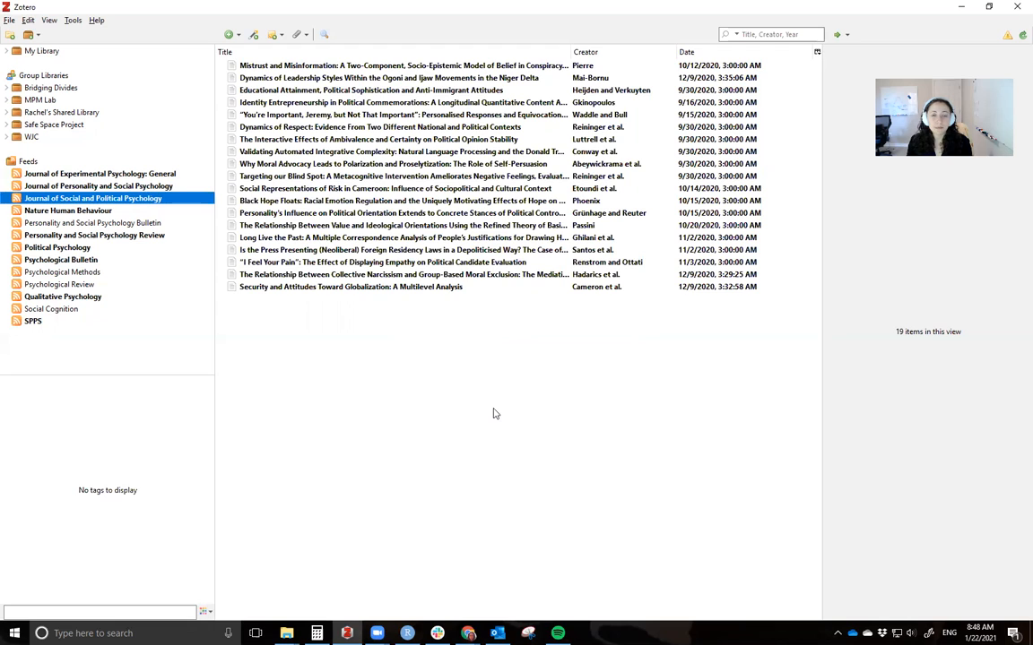
mouse_move(537, 452)
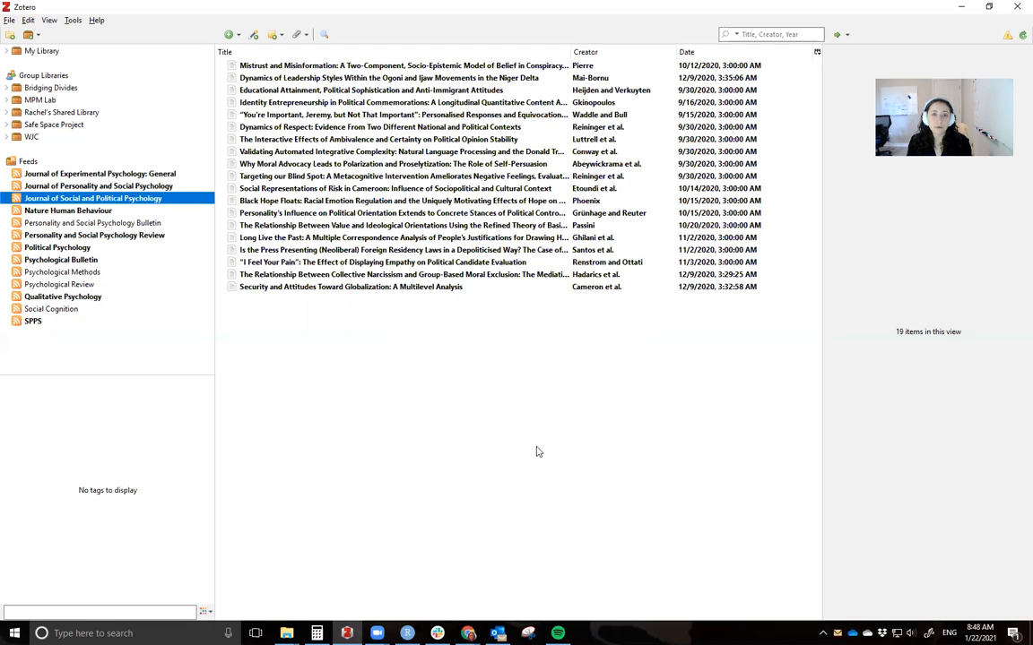
mouse_move(548, 460)
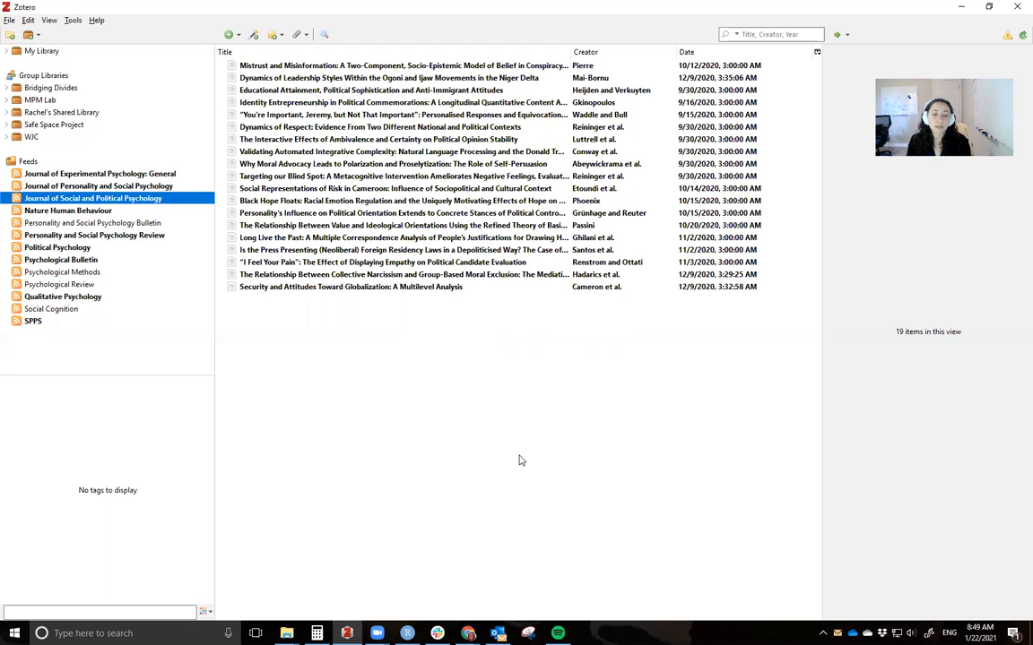
mouse_move(551, 503)
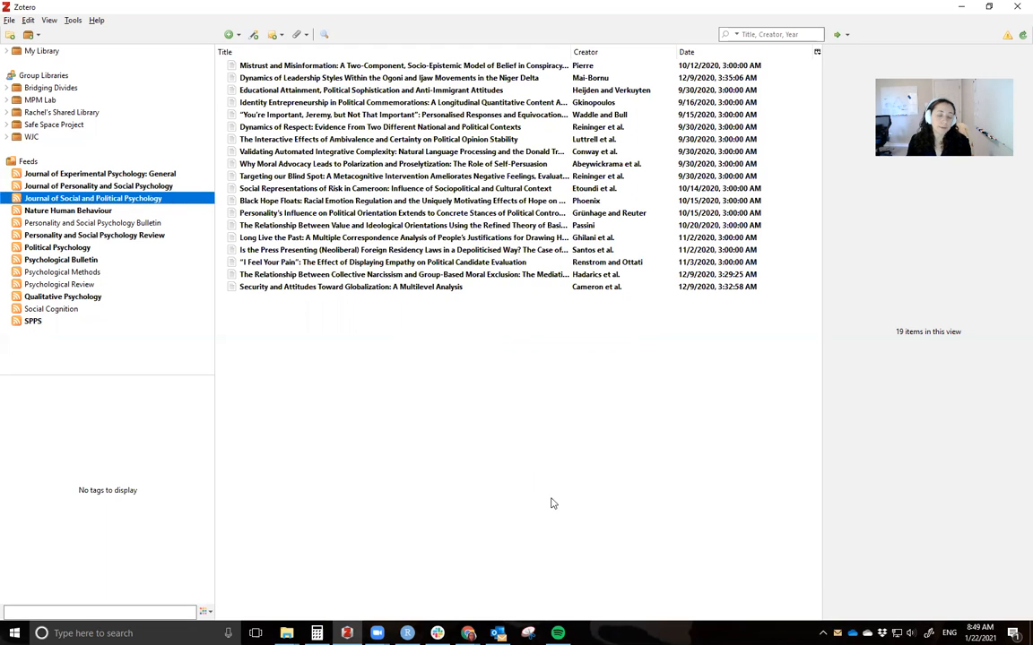